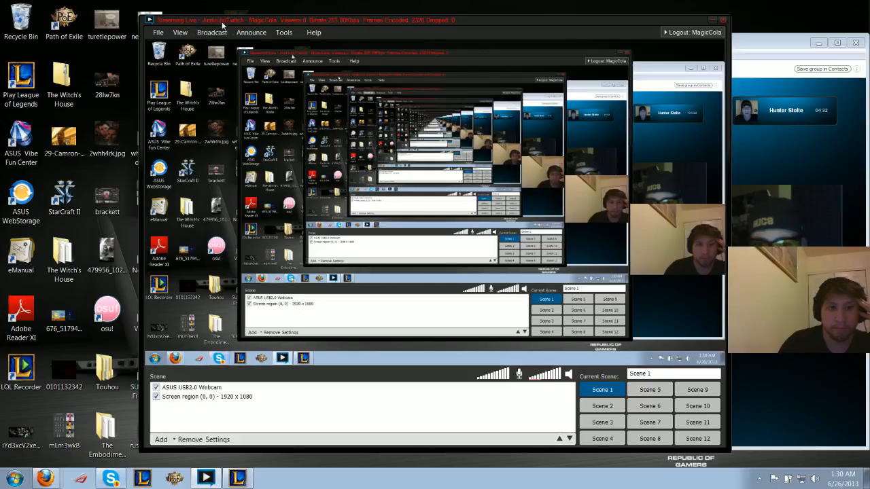
Launch Minesweeper from the Start menu to get a new intermediate board
click(12, 477)
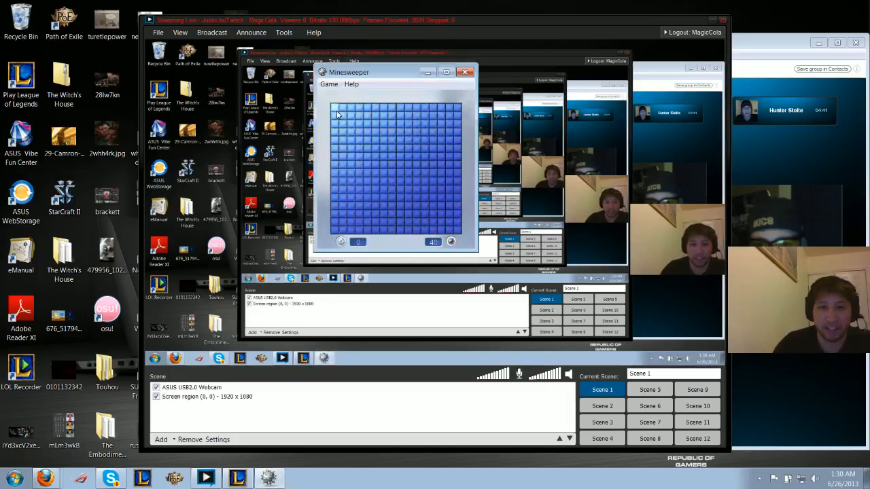
Reveal squares across the upper-left of the Minesweeper board
click(337, 122)
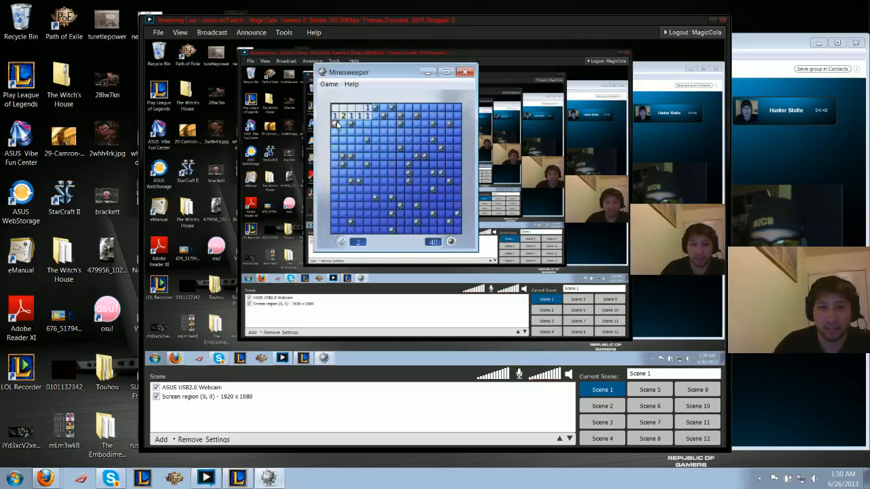
click(330, 83)
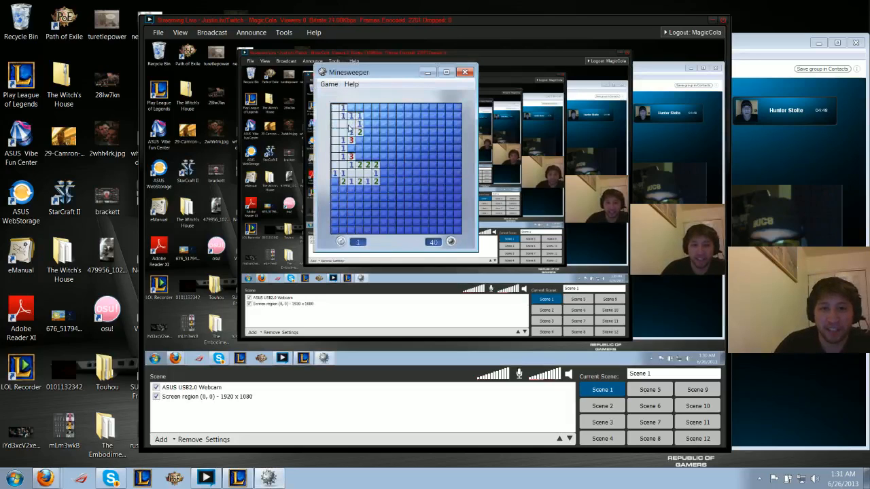
click(368, 134)
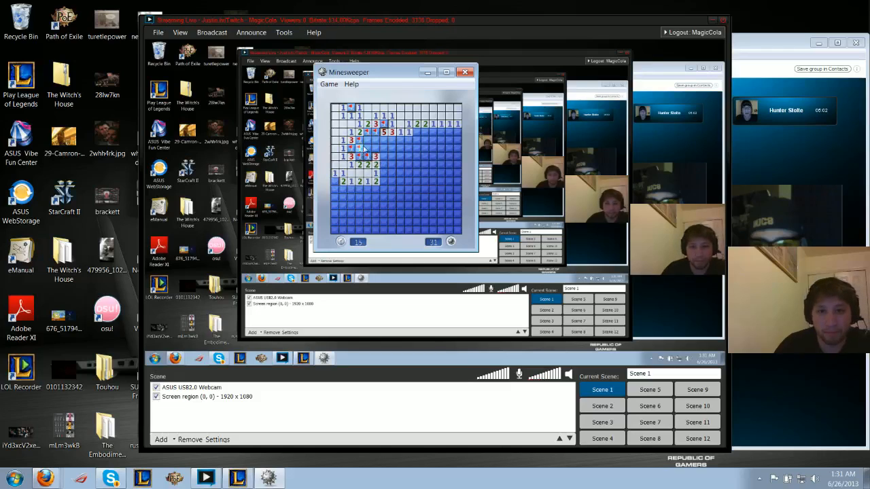
click(365, 143)
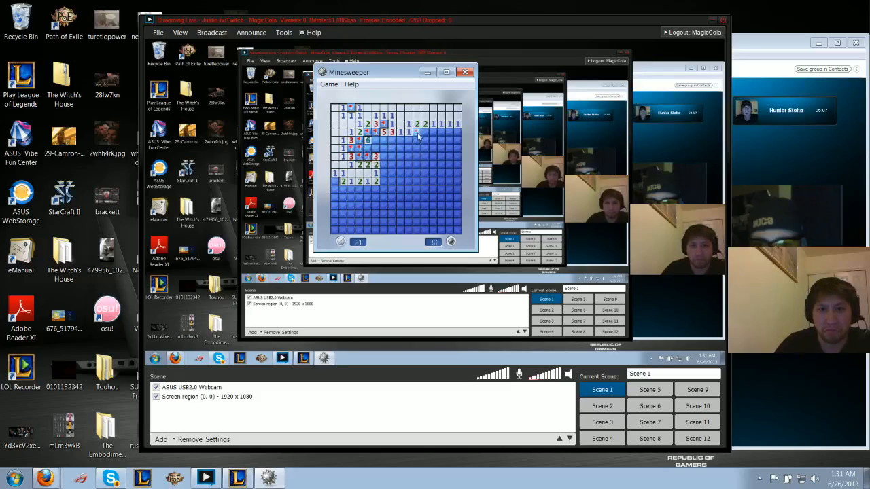
click(392, 141)
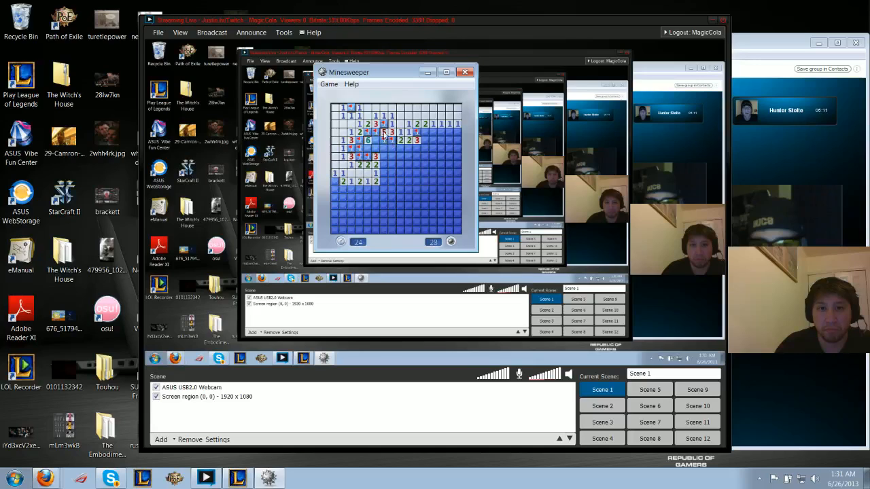
click(373, 154)
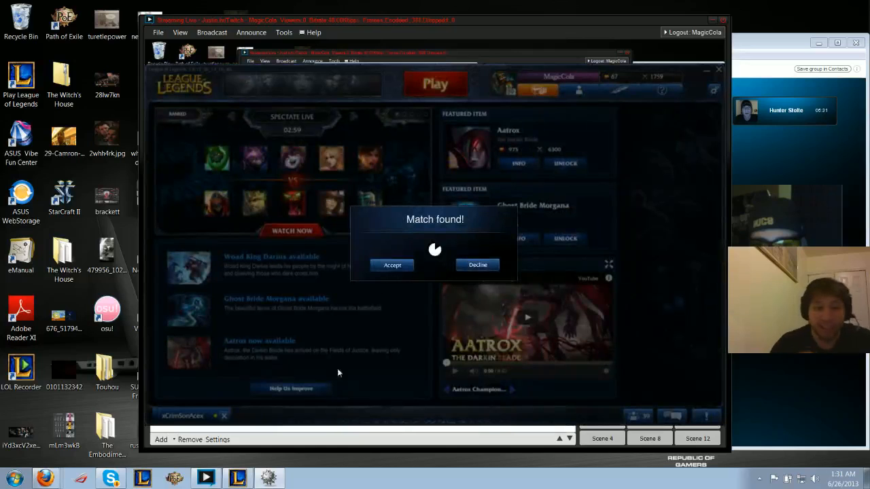
Accept the League of Legends match-found popup
click(392, 265)
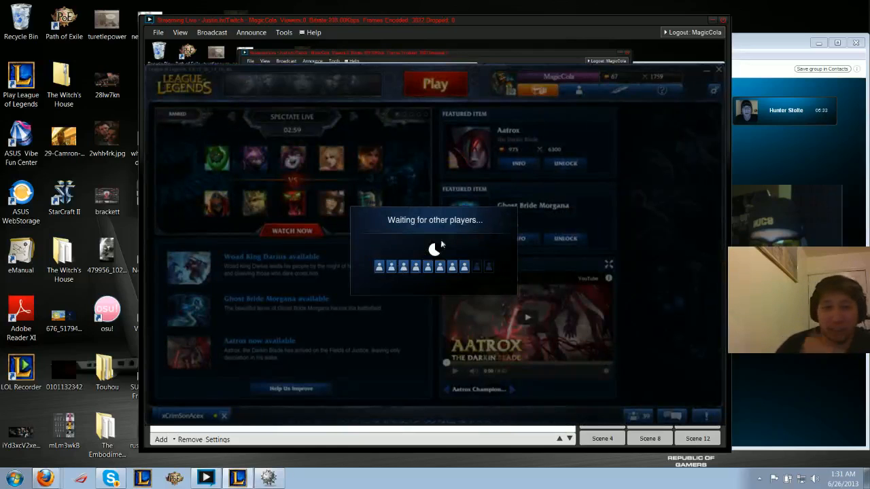